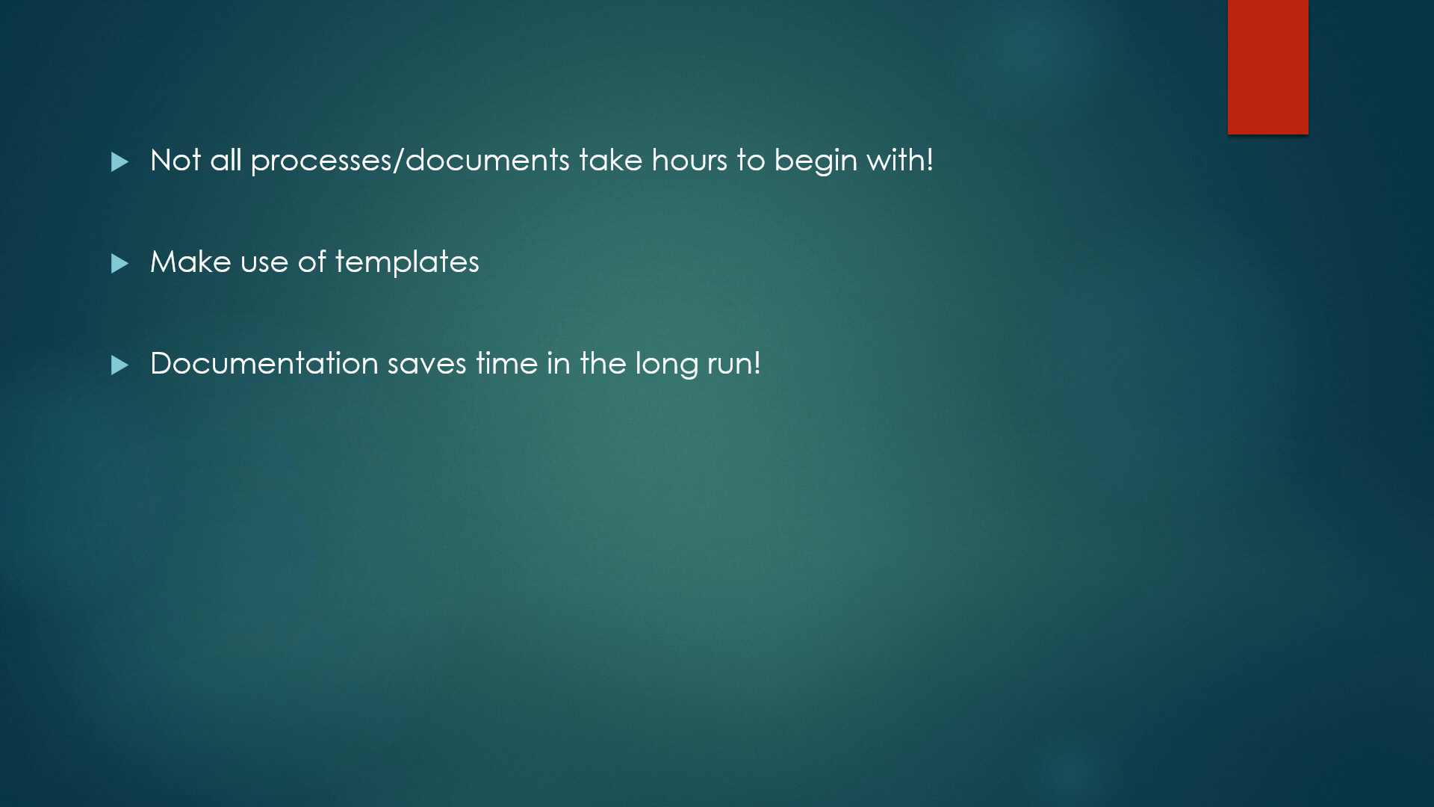
key(right)
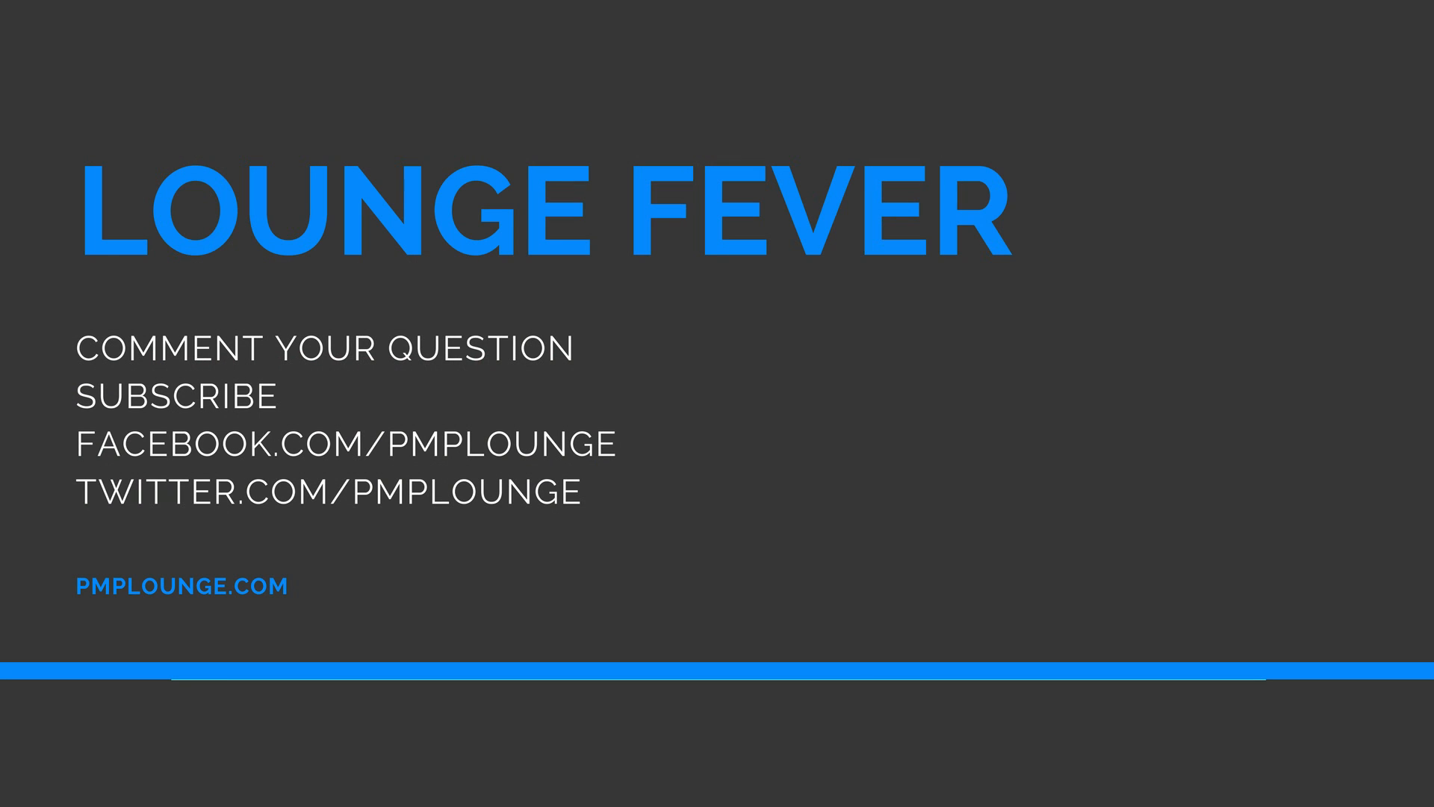